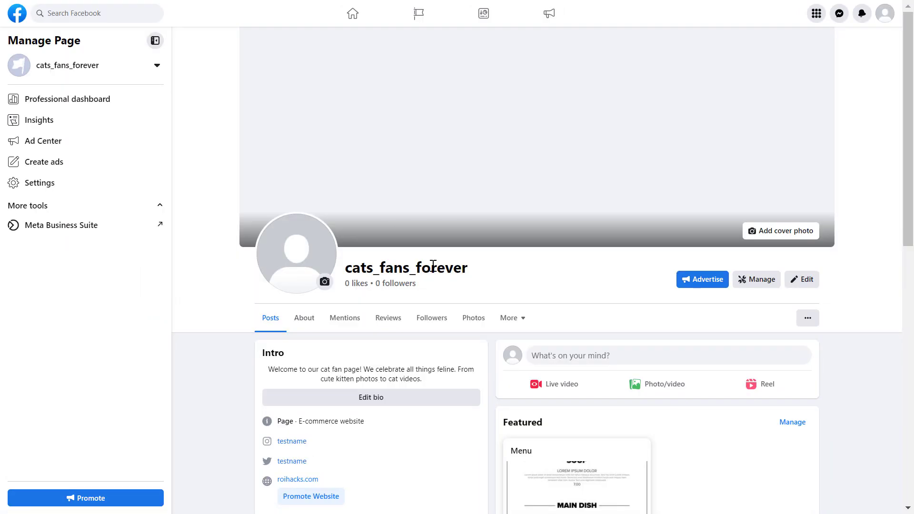
mouse_move(470, 434)
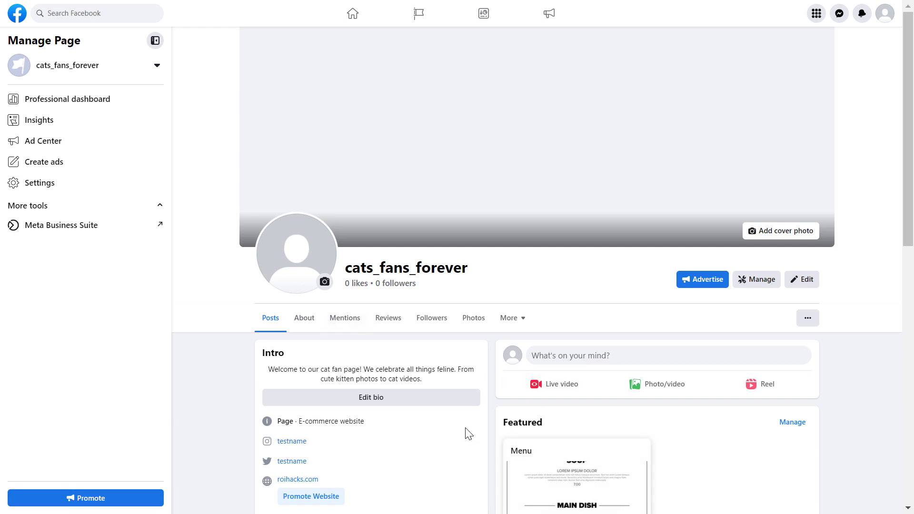
Show the extra options menu beside the cats_fans_forever page tabs.
left_click(807, 318)
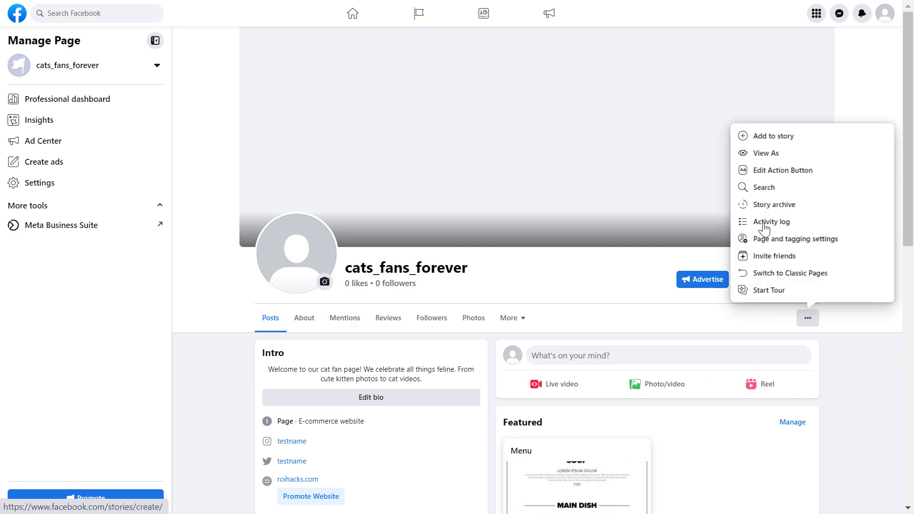
mouse_move(766, 153)
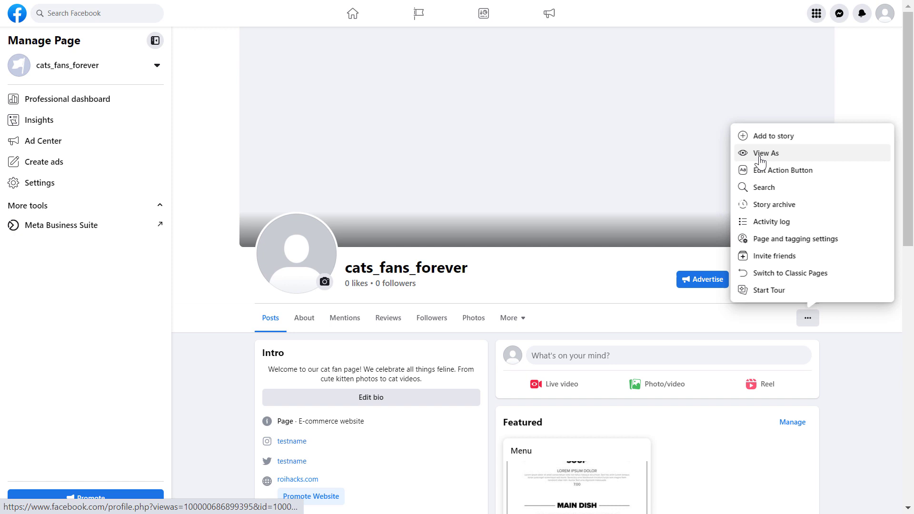
mouse_move(779, 159)
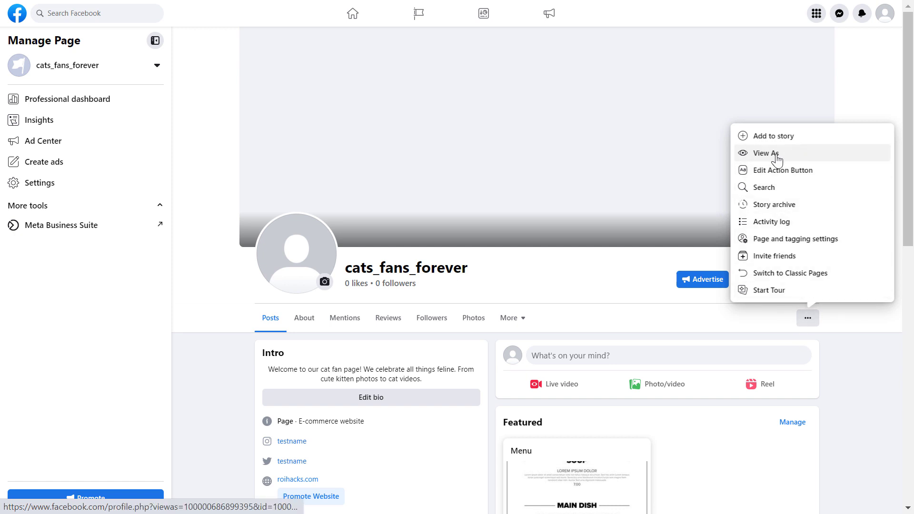
left_click(766, 152)
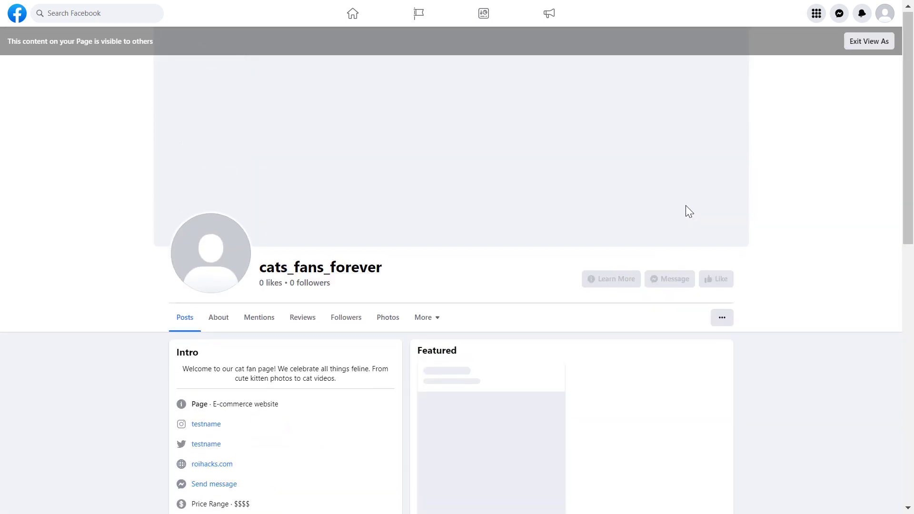
mouse_move(668, 284)
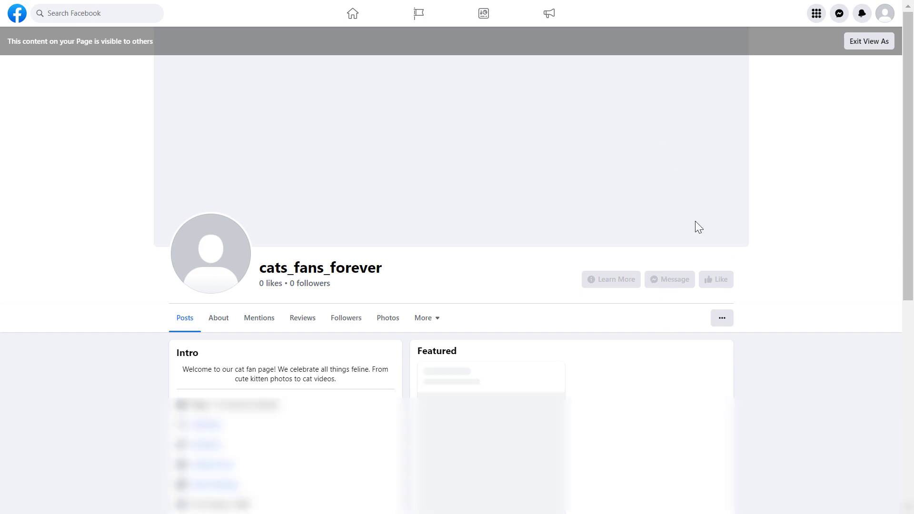
left_click(721, 318)
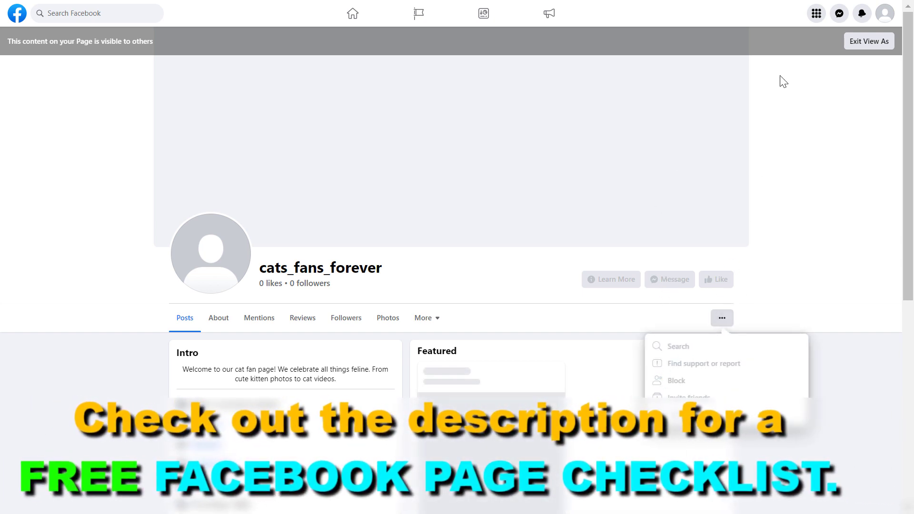
left_click(869, 41)
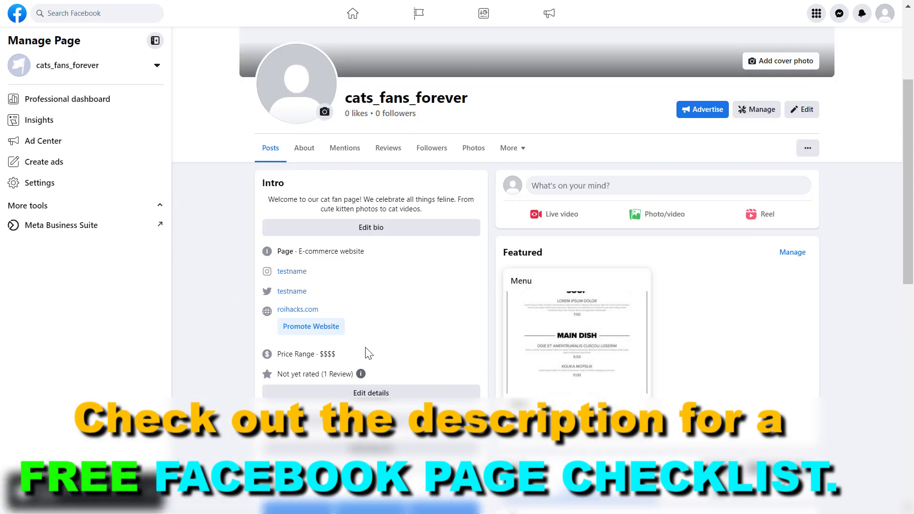
left_click(884, 13)
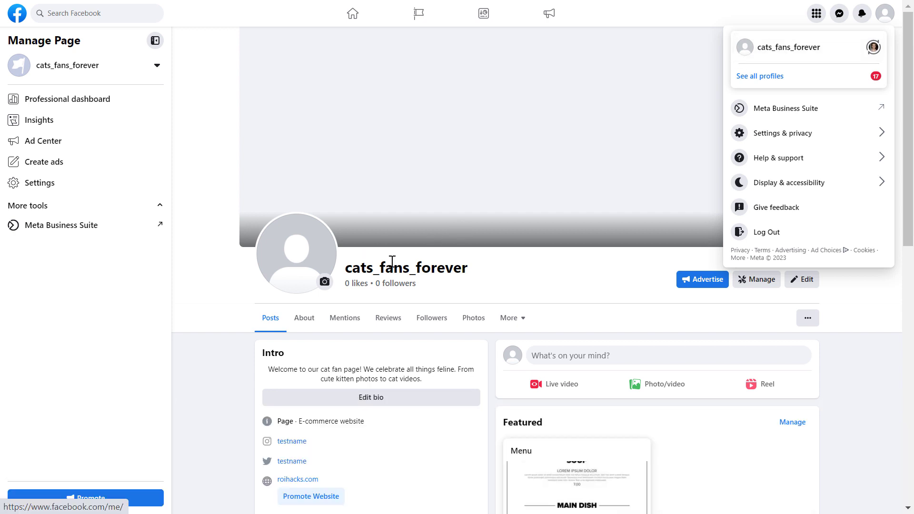
mouse_move(450, 270)
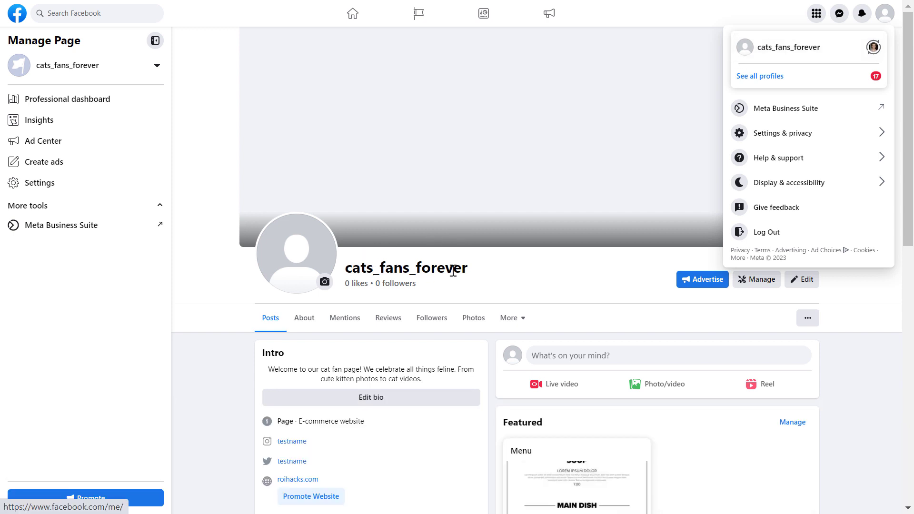
mouse_move(799, 92)
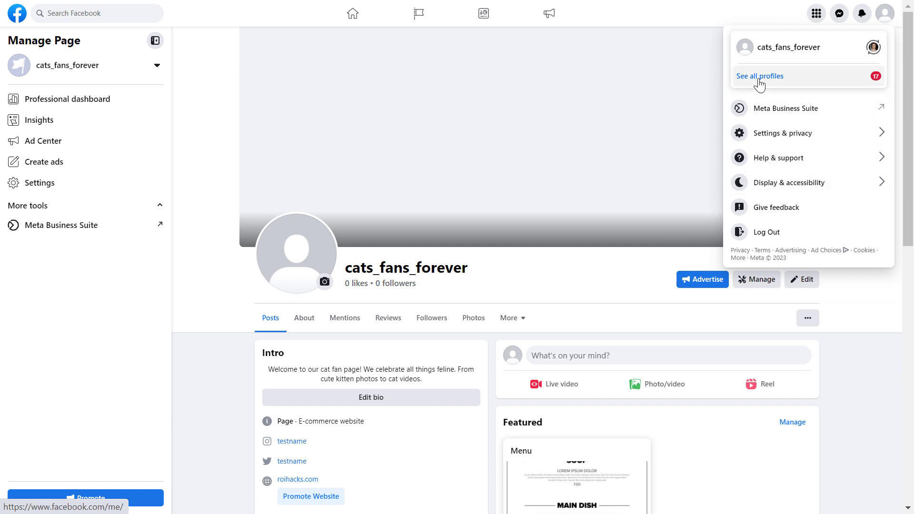
mouse_move(704, 228)
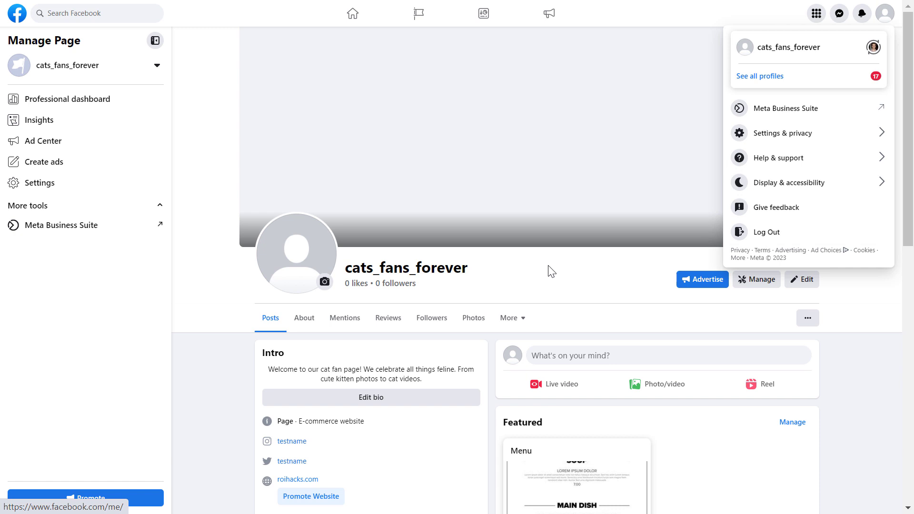
mouse_move(729, 227)
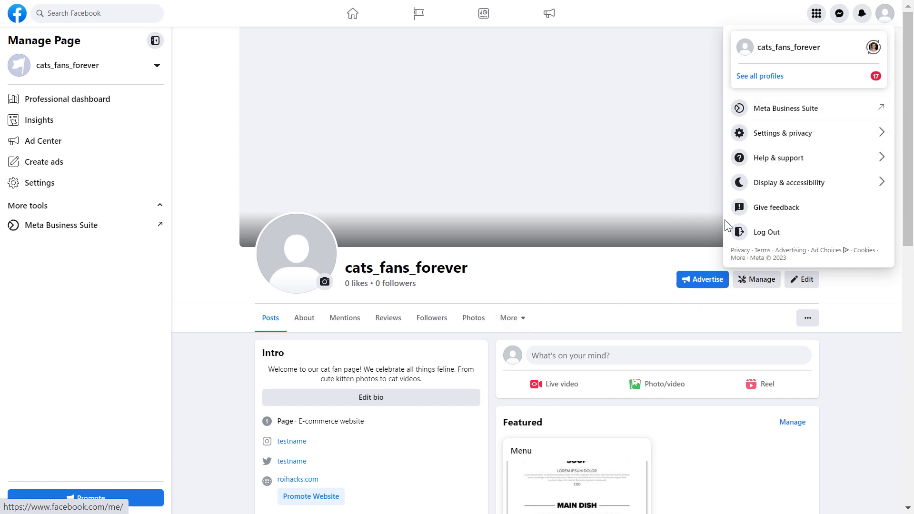
mouse_move(775, 157)
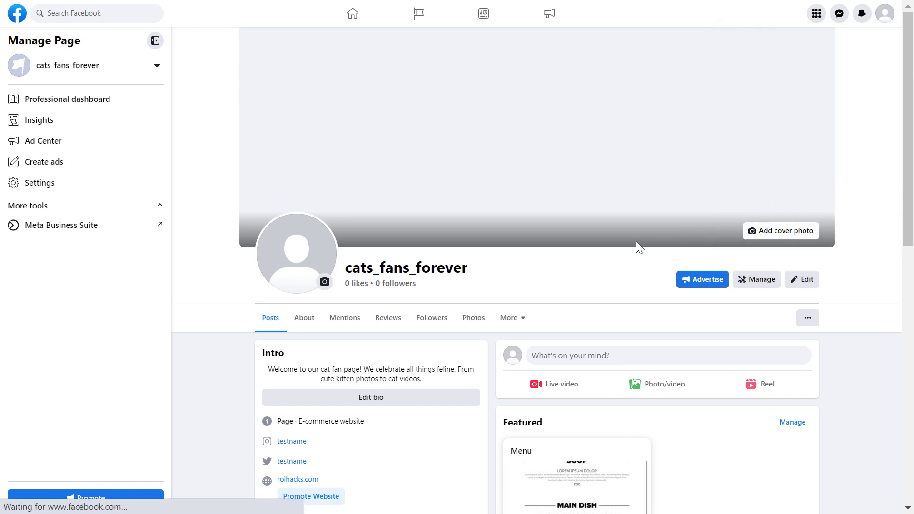
Go to Settings, then Privacy, for the cats_fans_forever page.
left_click(39, 183)
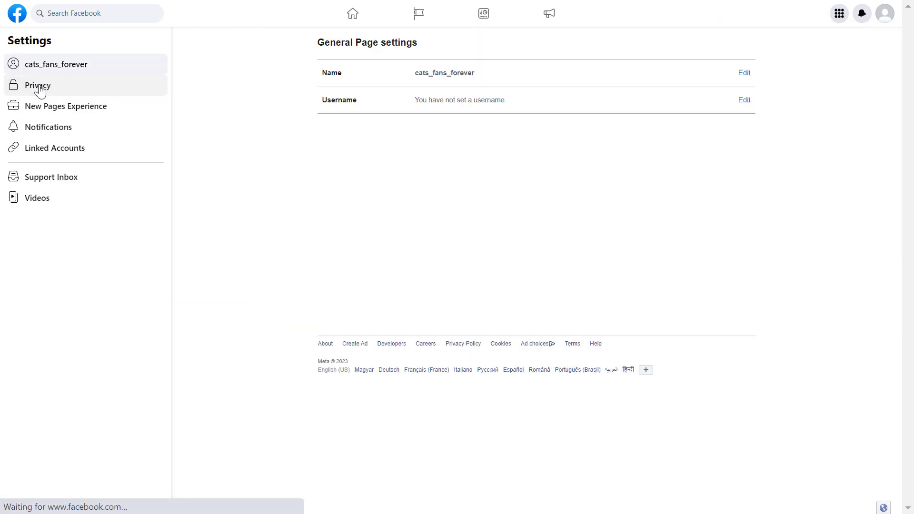
left_click(37, 84)
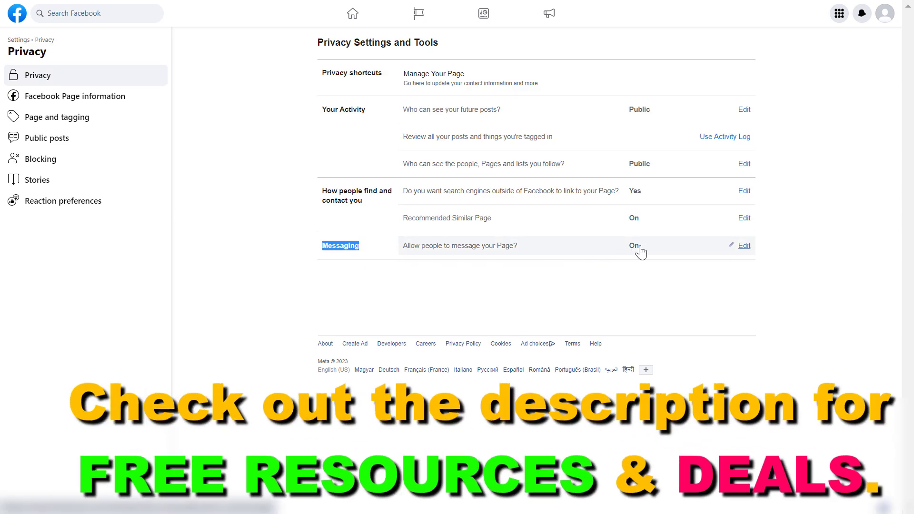
mouse_move(463, 255)
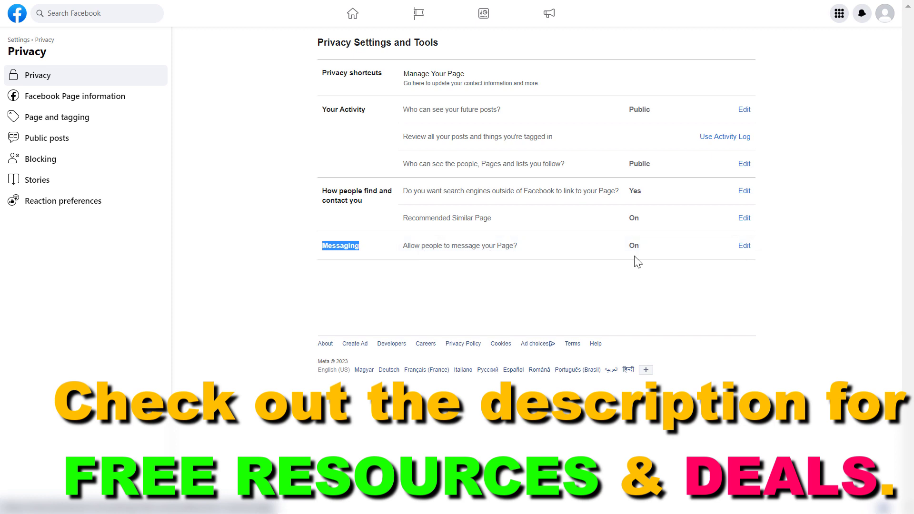
Set the Messaging row to Off and close the editor.
left_click(744, 246)
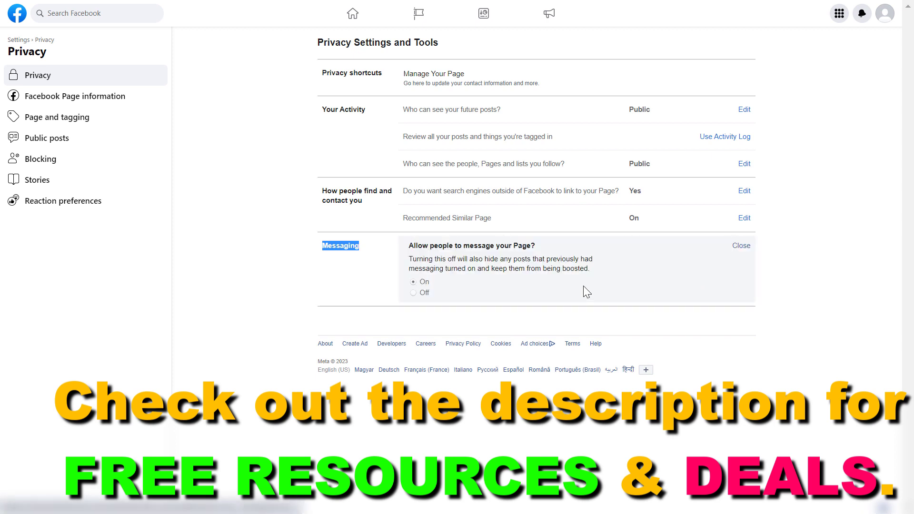
left_click(414, 292)
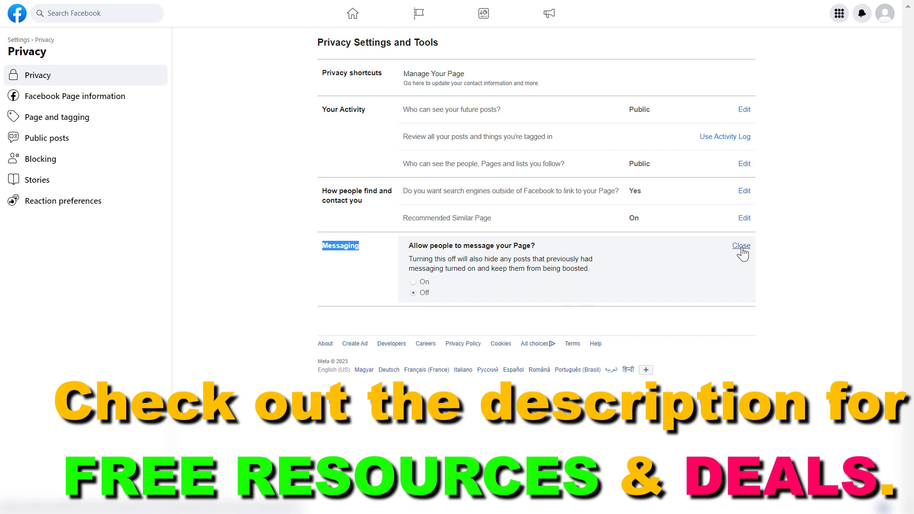
left_click(741, 246)
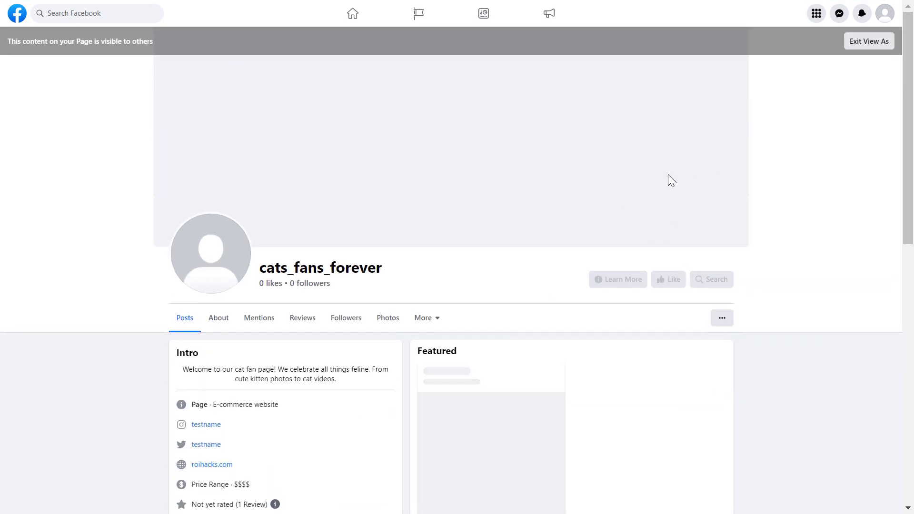
mouse_move(715, 228)
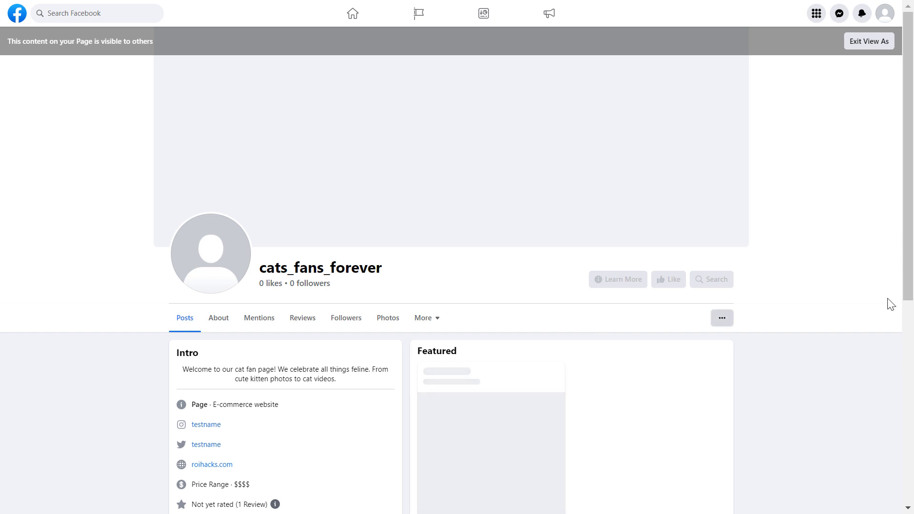
mouse_move(702, 256)
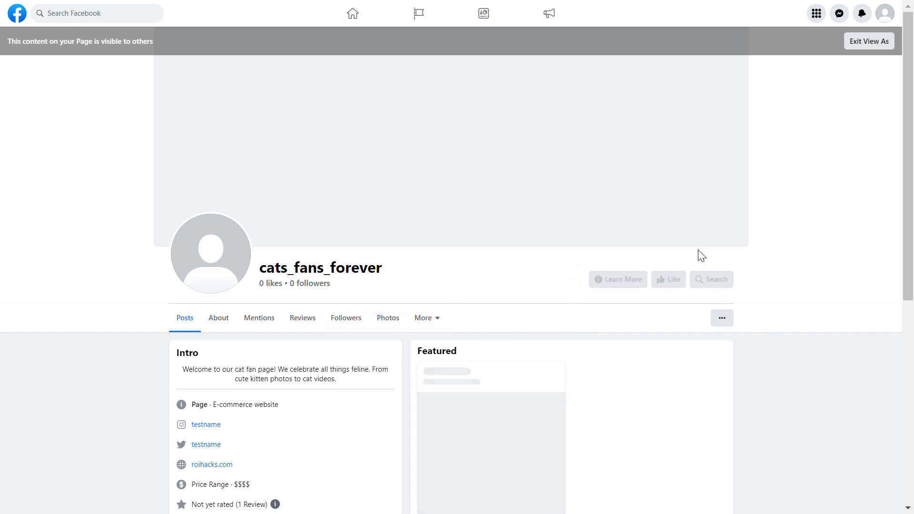
mouse_move(572, 295)
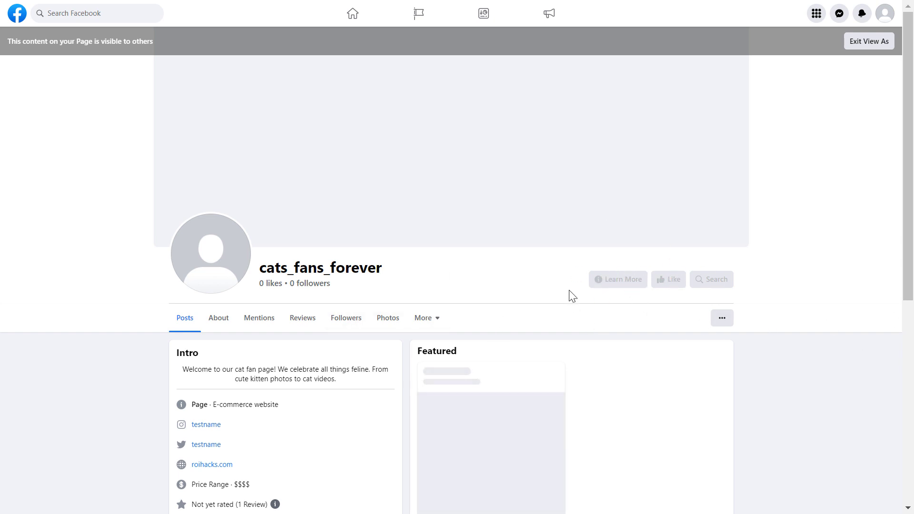
mouse_move(521, 310)
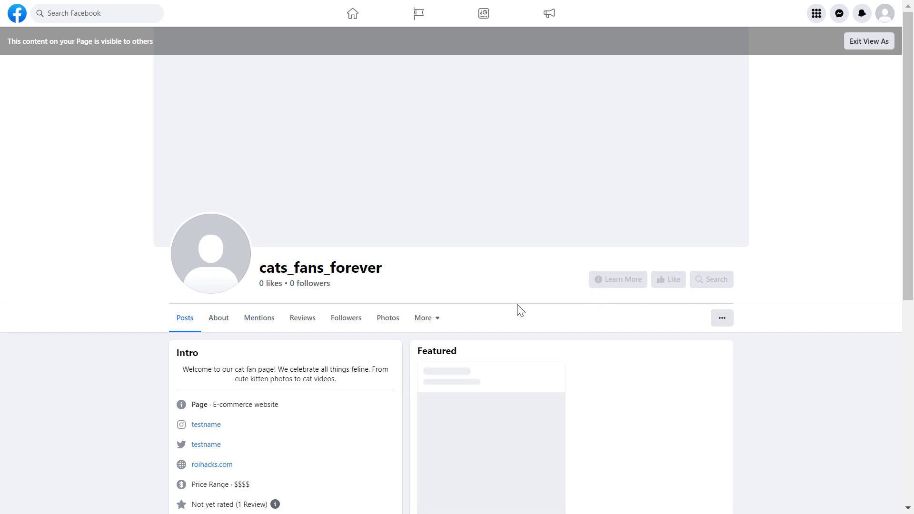